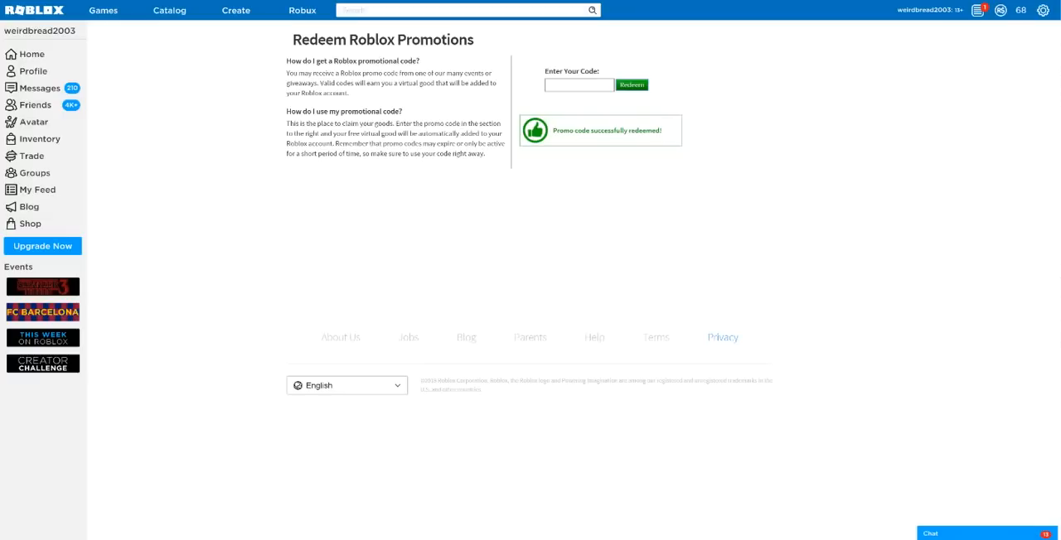
- Enter the promo code 'FEEDINGTIME' in the promotions code field
{"action": "left_click", "coordinate": [579, 85]}
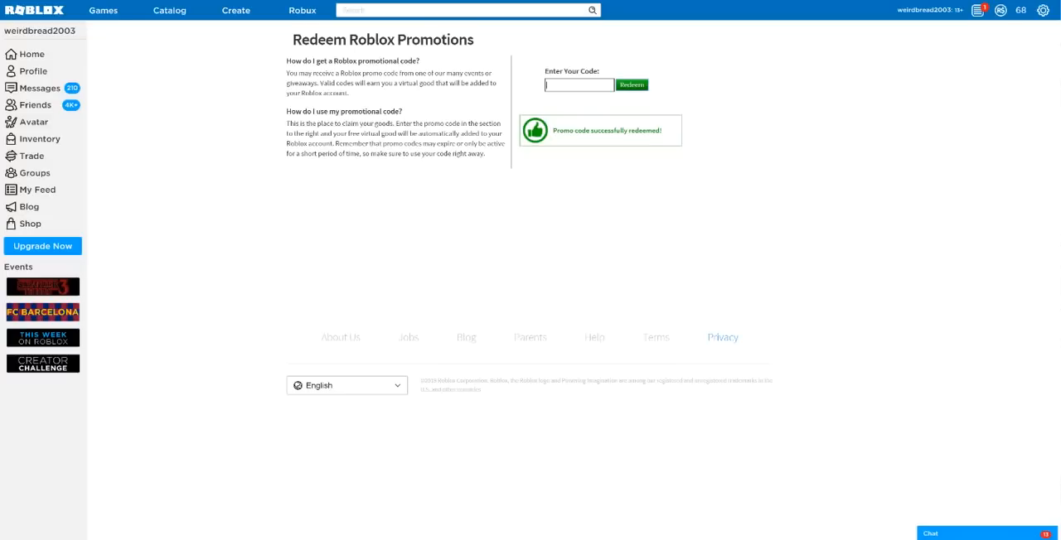
{"action": "type", "text": "F"}
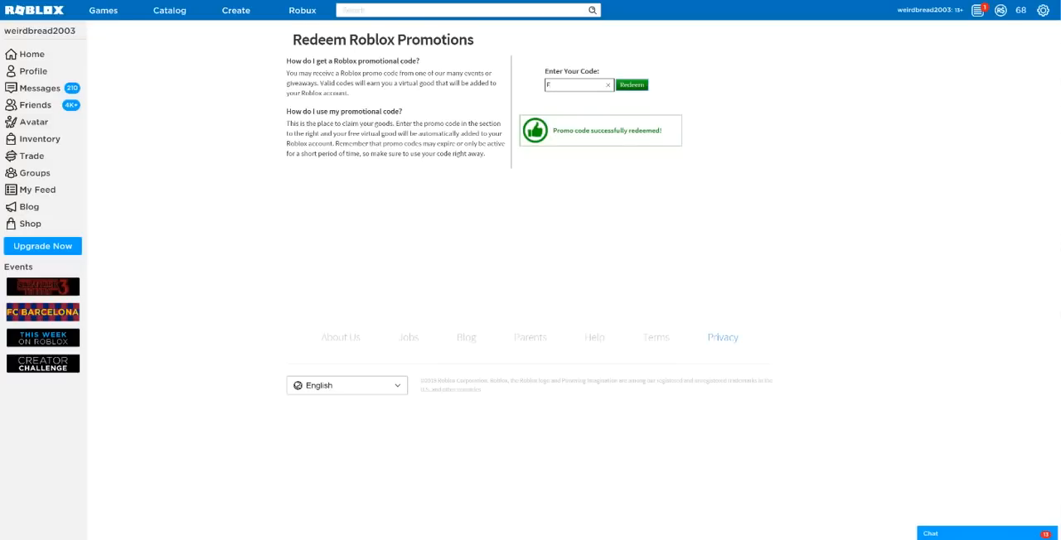
{"action": "type", "text": "EEDINGTIME"}
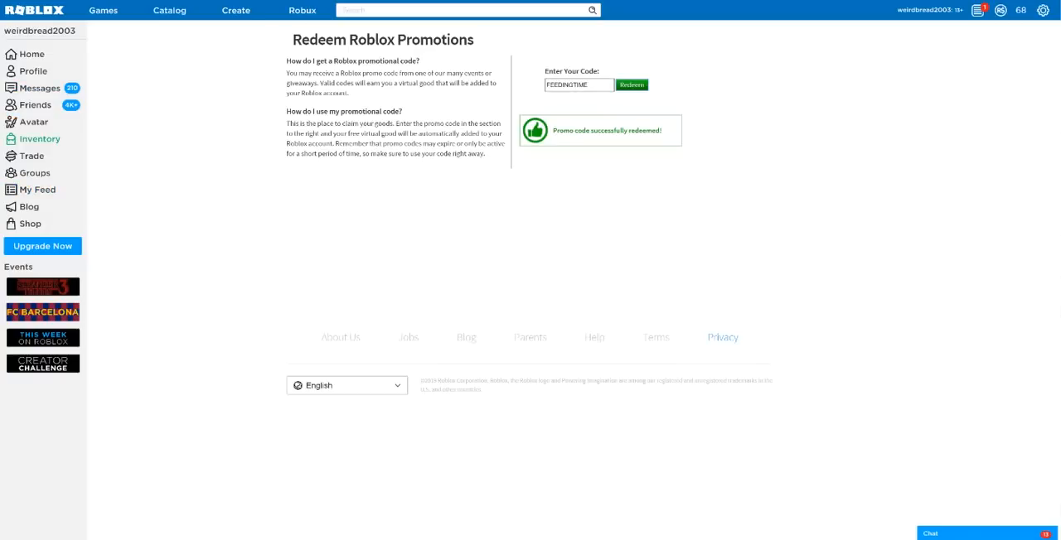
- Go to Inventory, filter to Gear, and open the Rats item page
{"action": "left_click", "coordinate": [39, 139]}
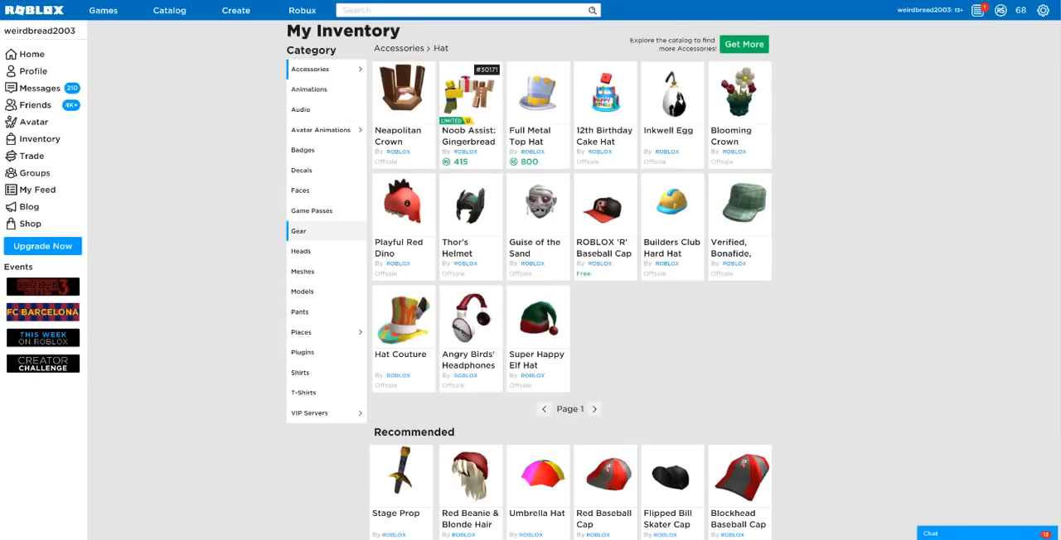
{"action": "left_click", "coordinate": [298, 231]}
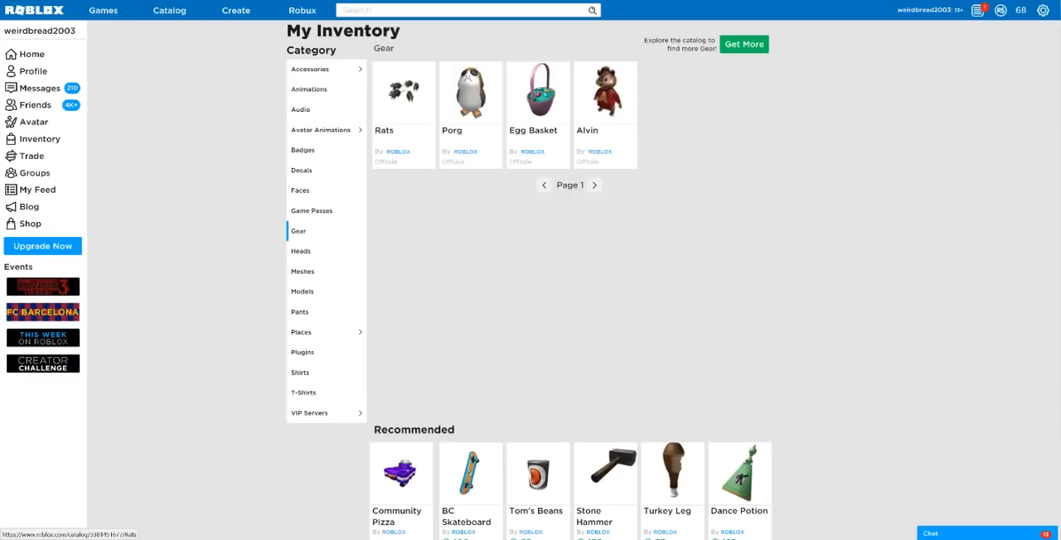
{"action": "left_click", "coordinate": [403, 91]}
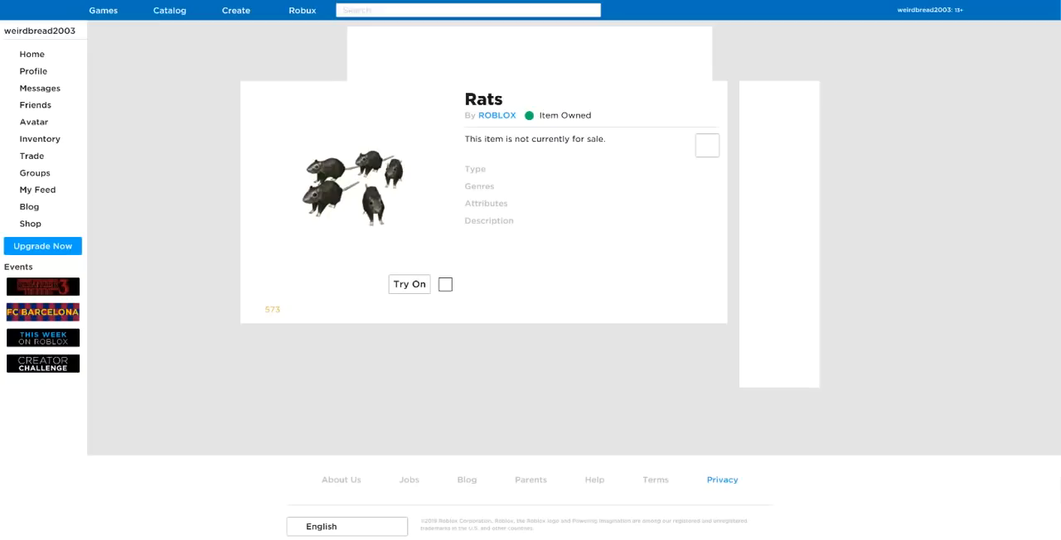